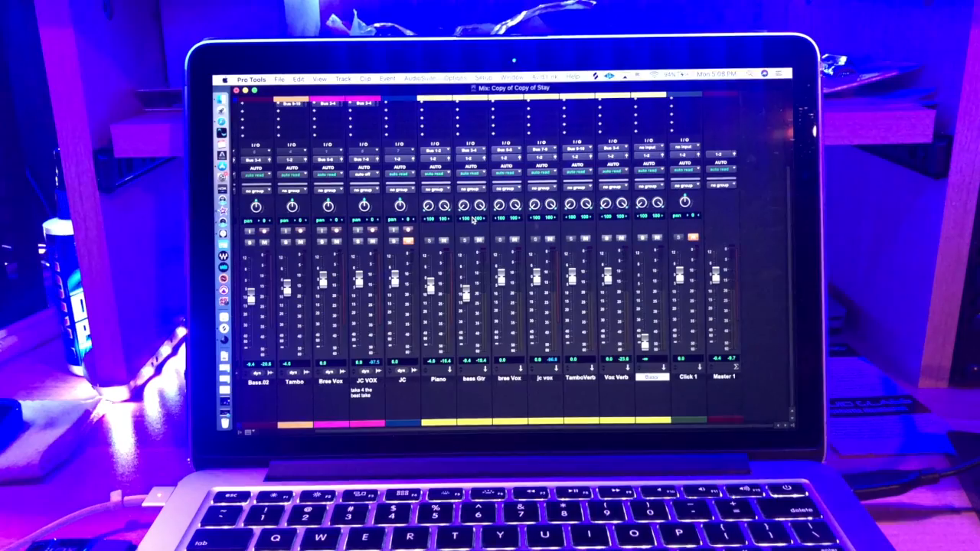
Step: Load the GW Lead Vocal factory preset into the VoiceCentric insert on Bree Vox
click(226, 79)
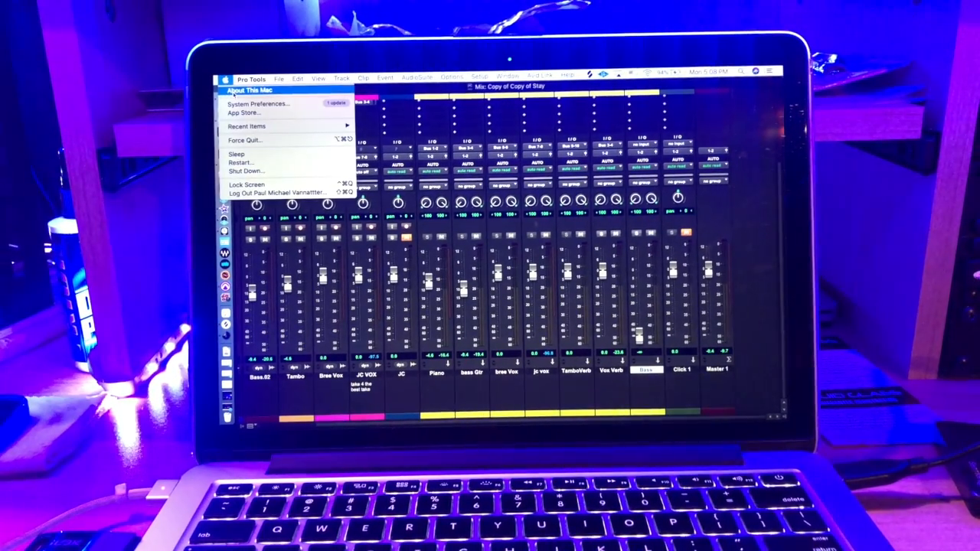
click(254, 89)
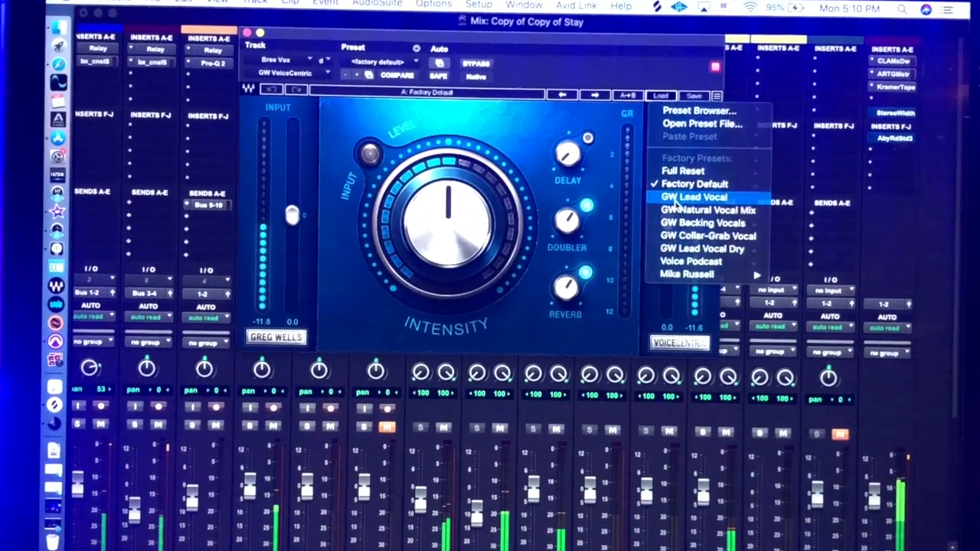
click(695, 196)
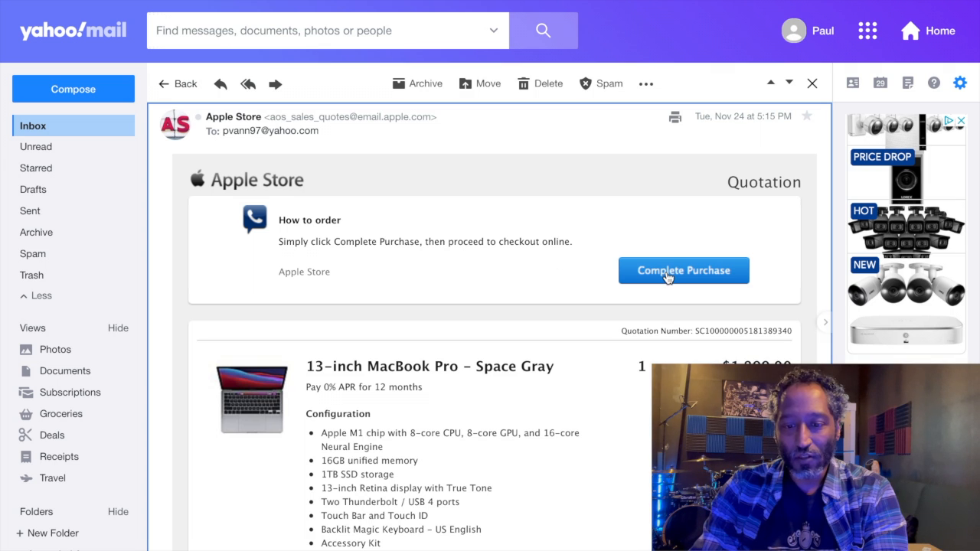
Step: Start purchasing the quoted 13-inch MacBook Pro from the quotation email
click(682, 270)
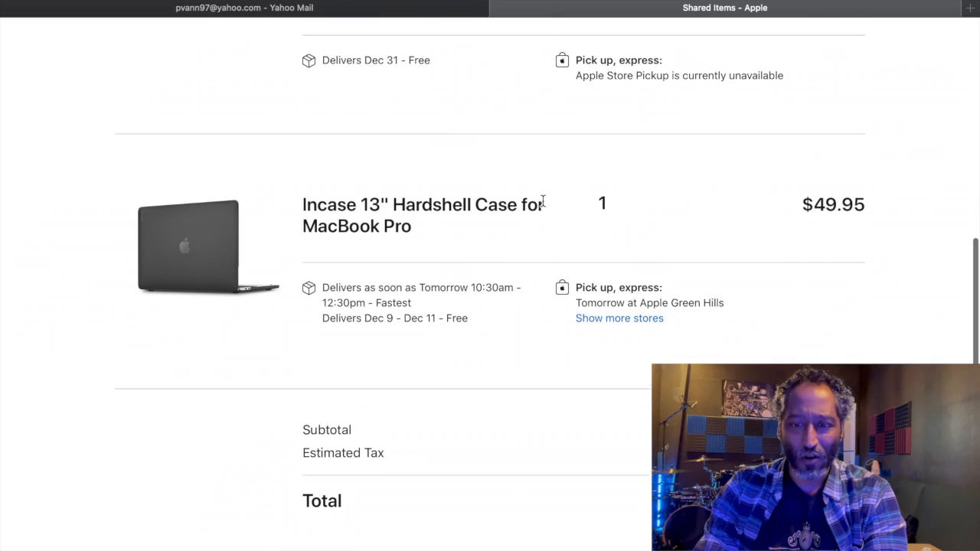
scroll(down, 3)
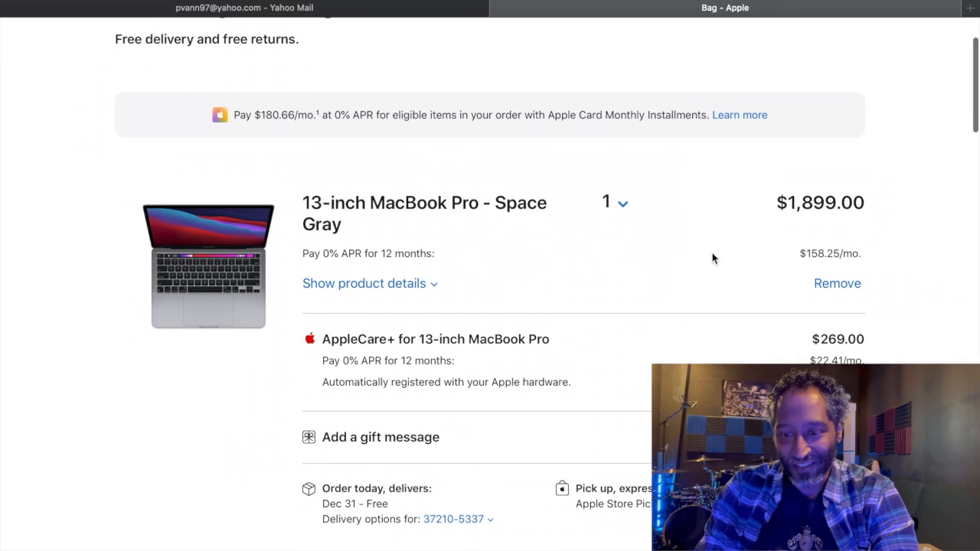
scroll(down, 3)
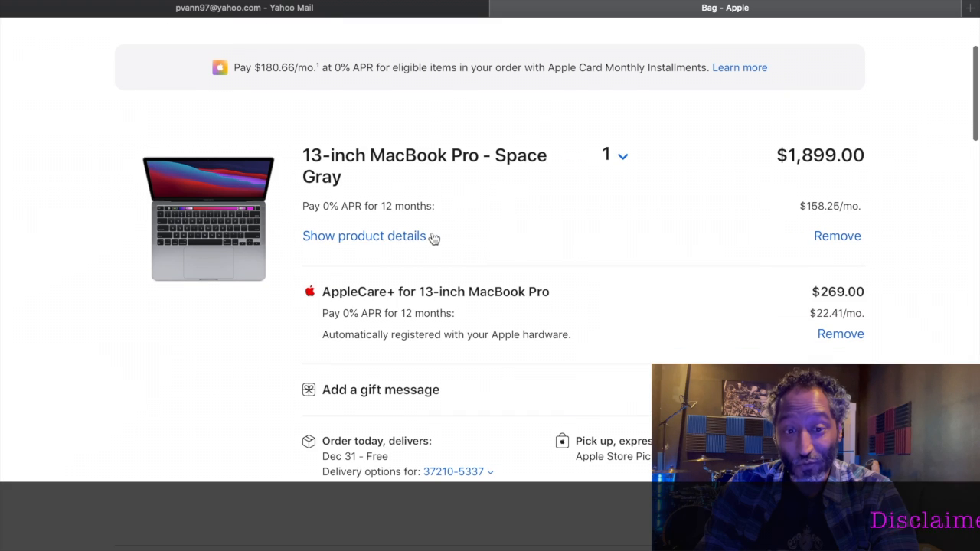
Step: Remove the hardshell case and AppleCare+ so the bag totals $2,074.66
click(364, 236)
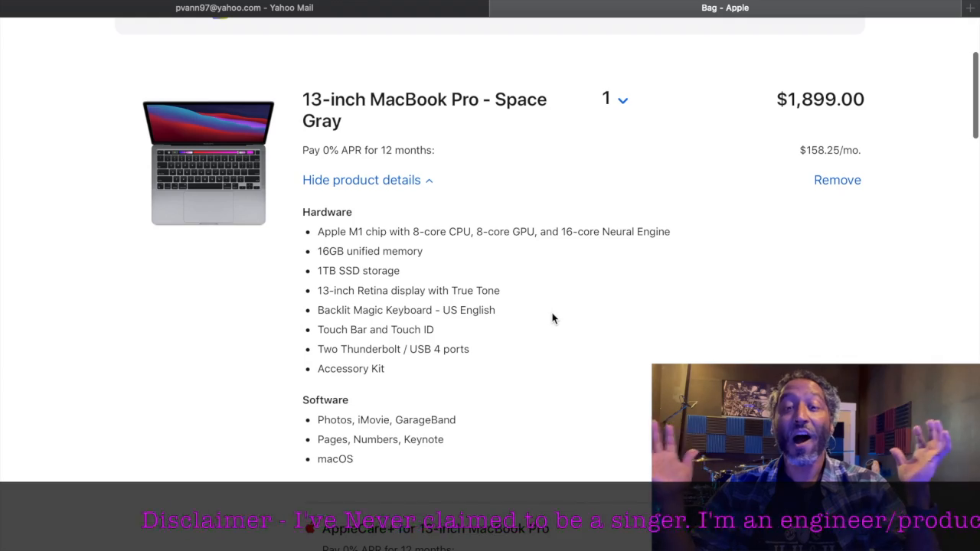
scroll(down, 3)
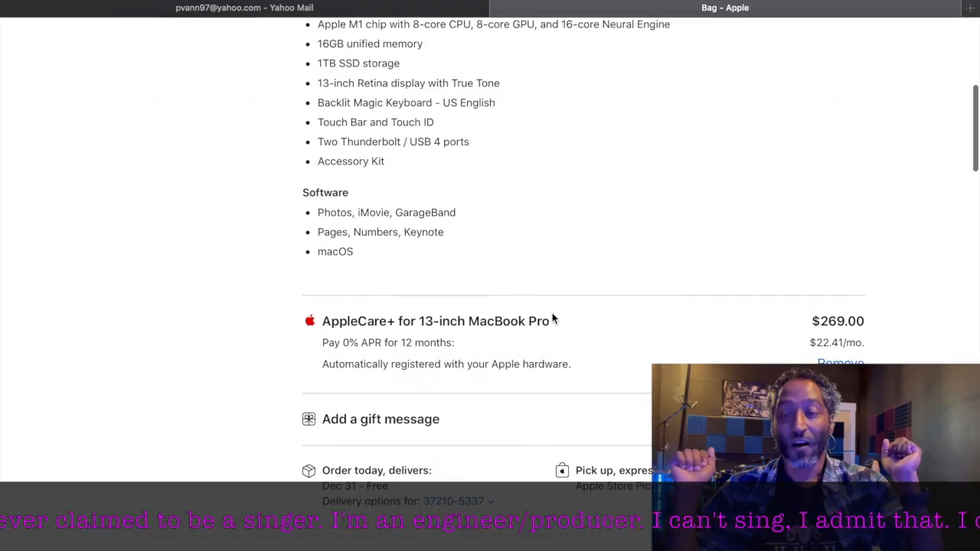
scroll(down, 3)
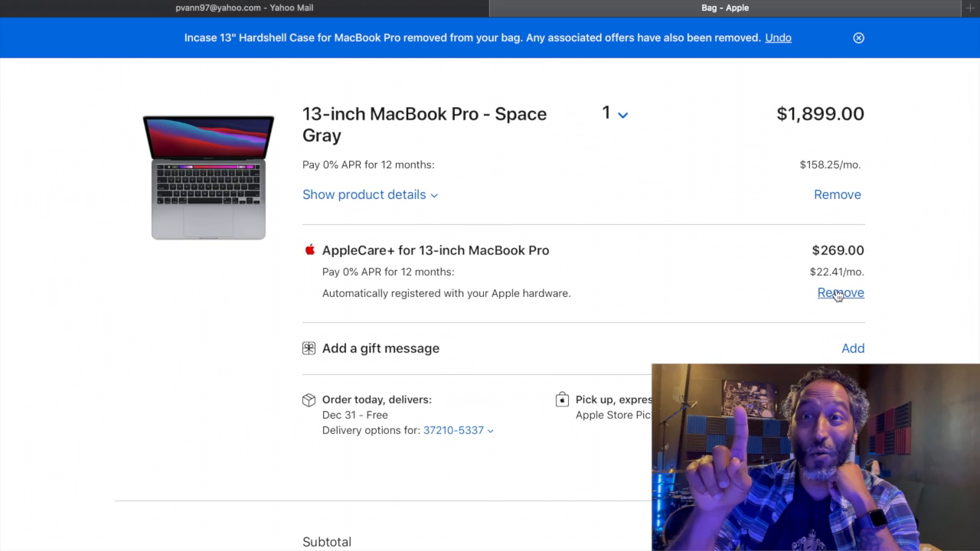
click(839, 293)
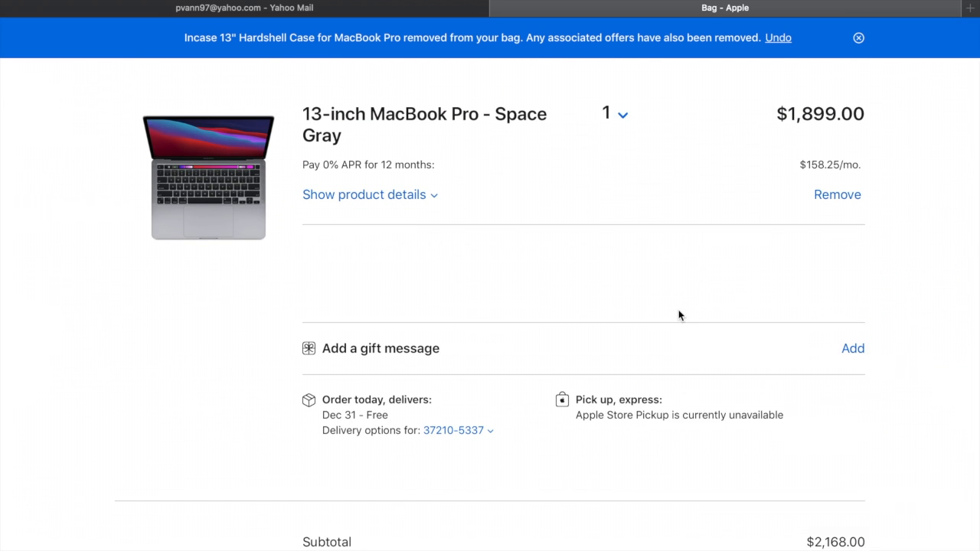
scroll(down, 3)
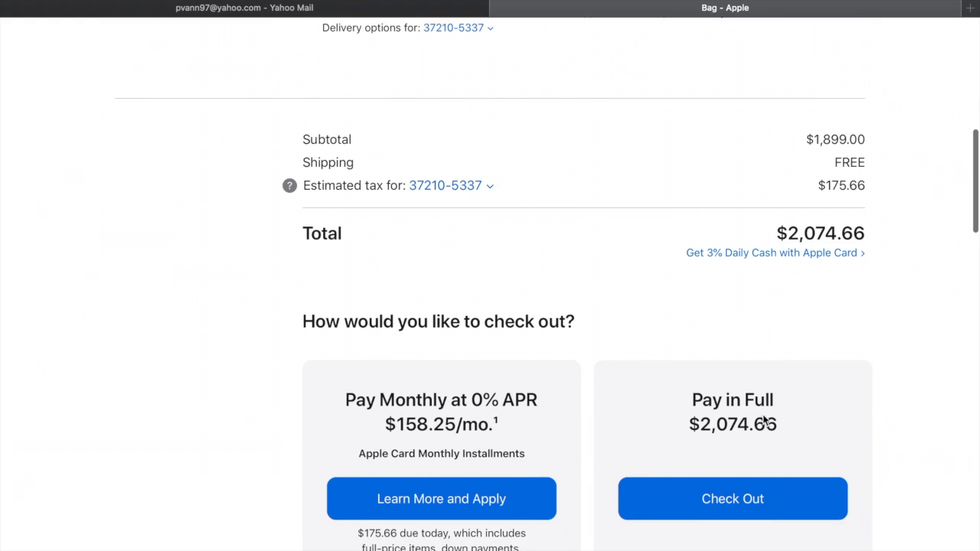
scroll(down, 3)
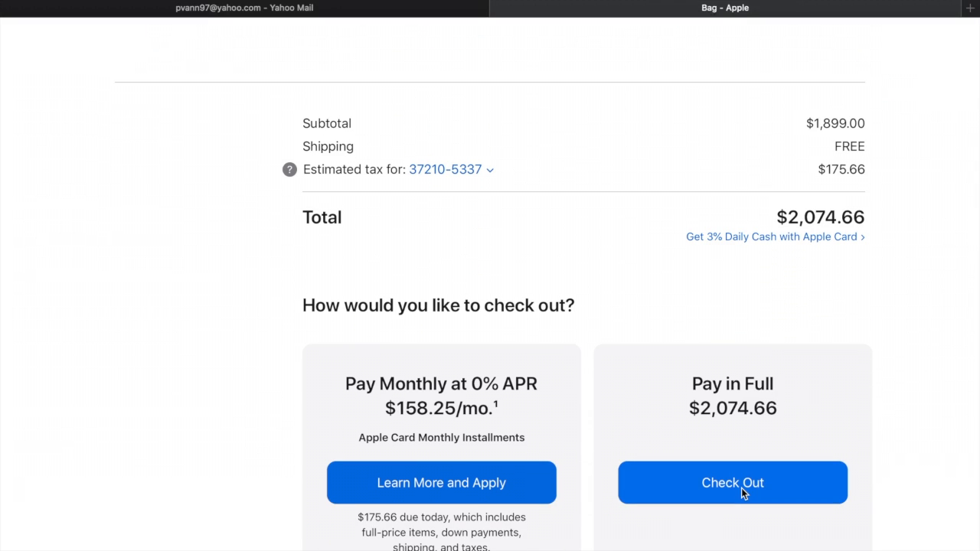
click(732, 482)
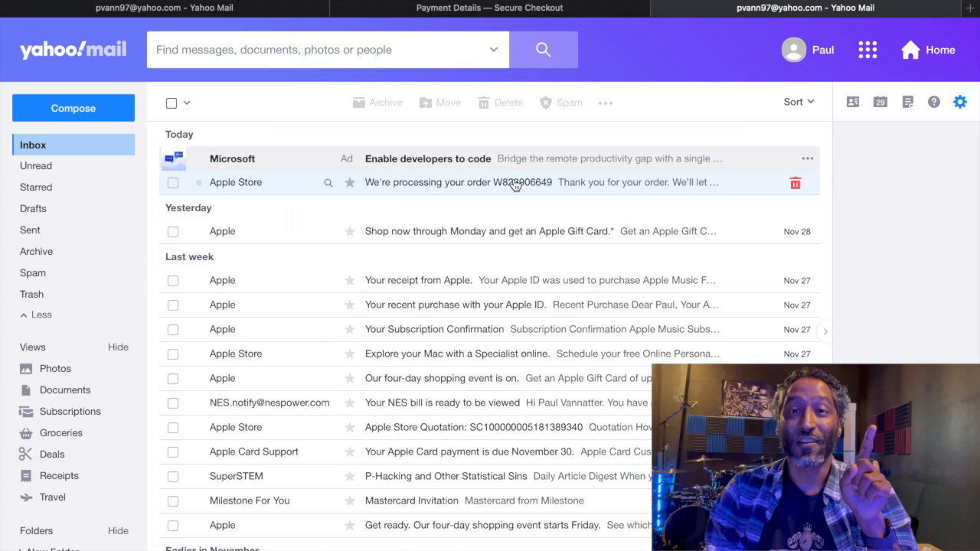
click(482, 183)
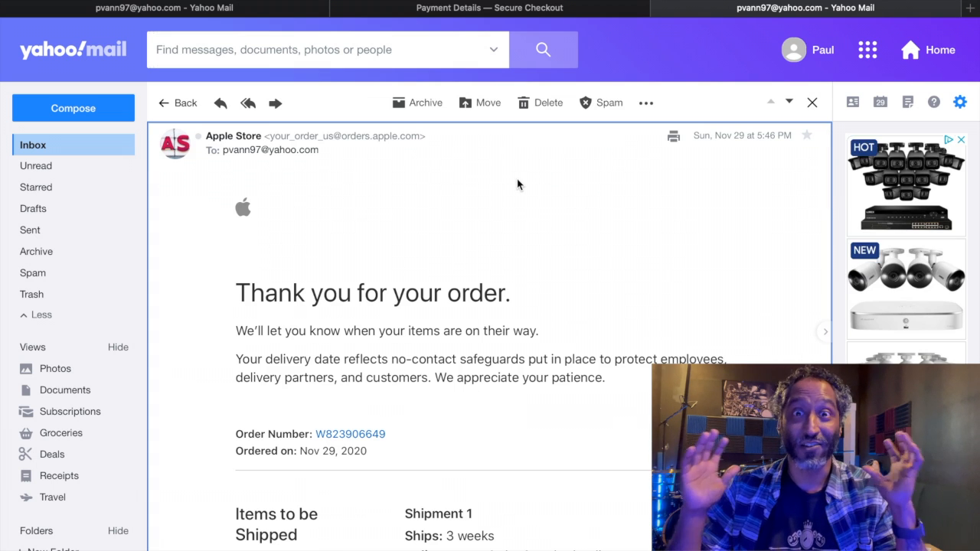
scroll(down, 3)
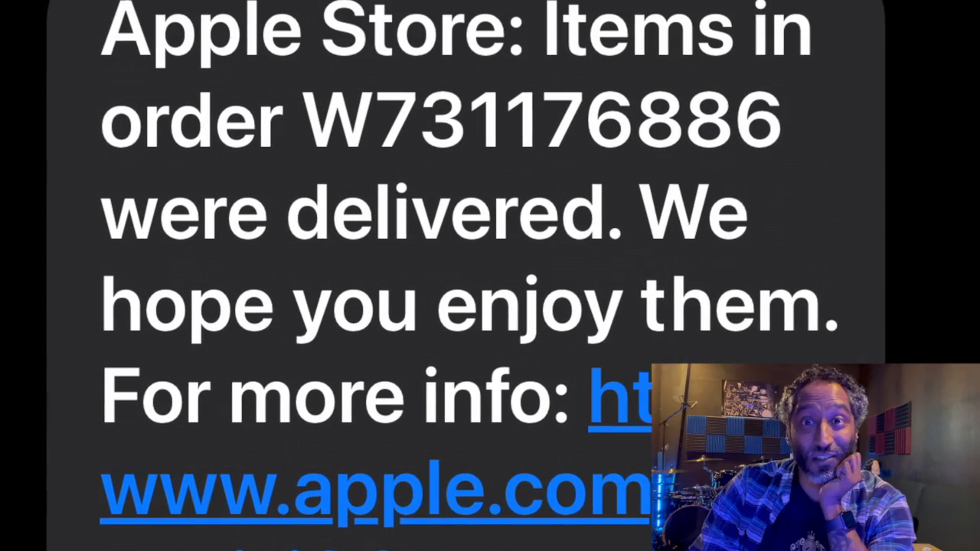
scroll(down, 3)
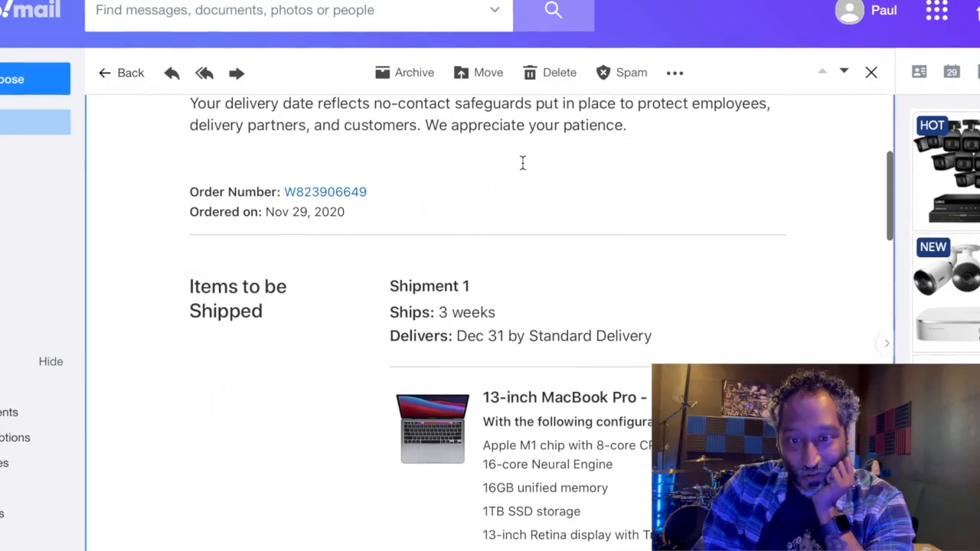
scroll(down, 3)
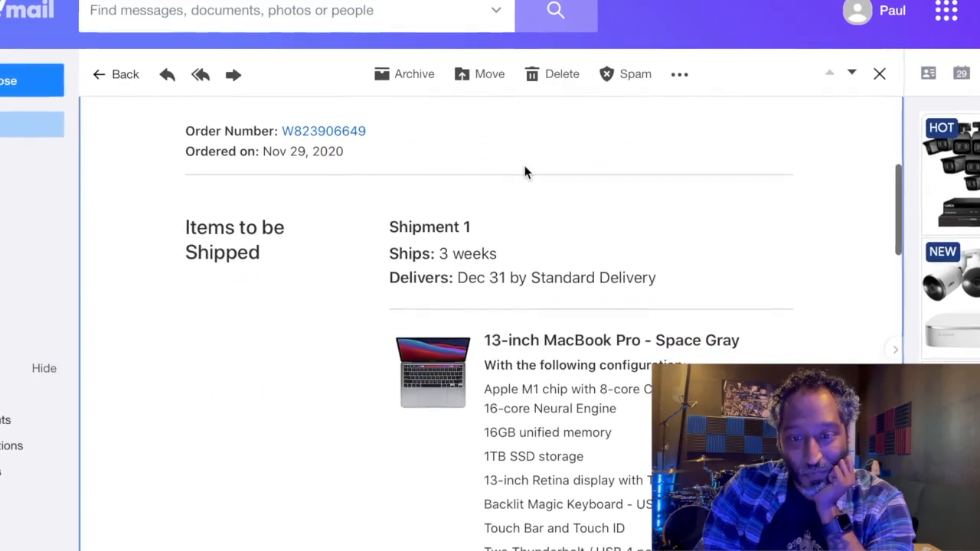
scroll(down, 3)
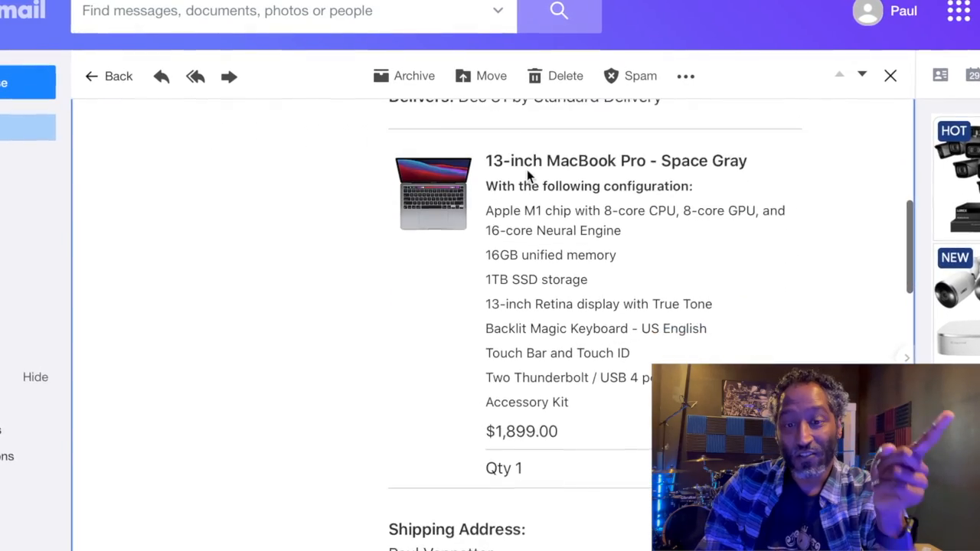